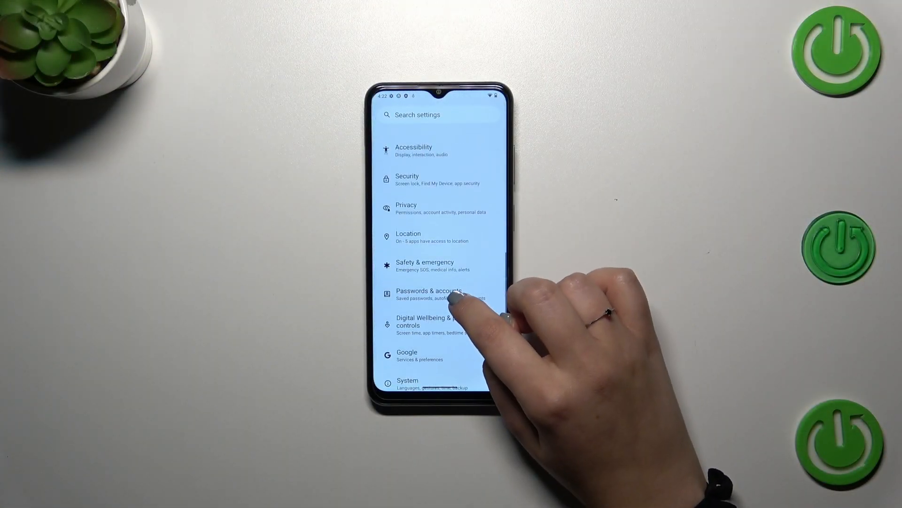
Reach Passwords & accounts from the Settings list
scroll("up", 3)
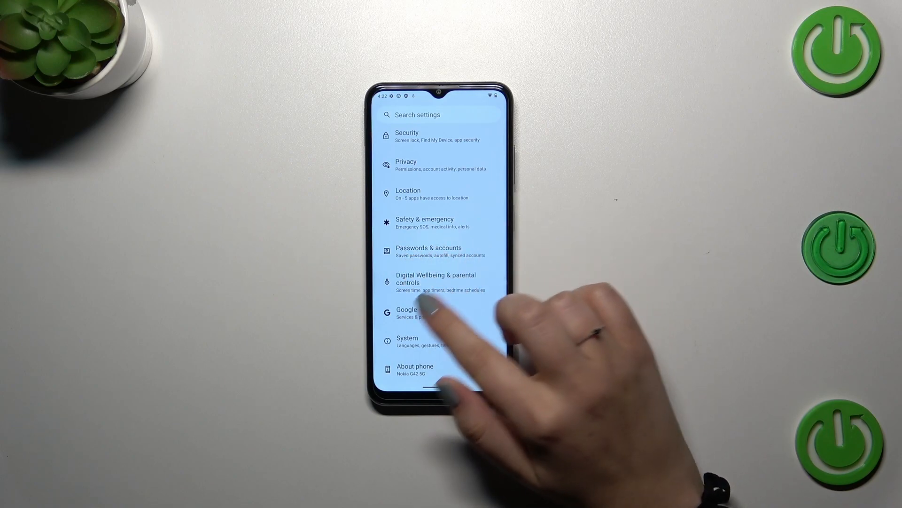
left_click(429, 251)
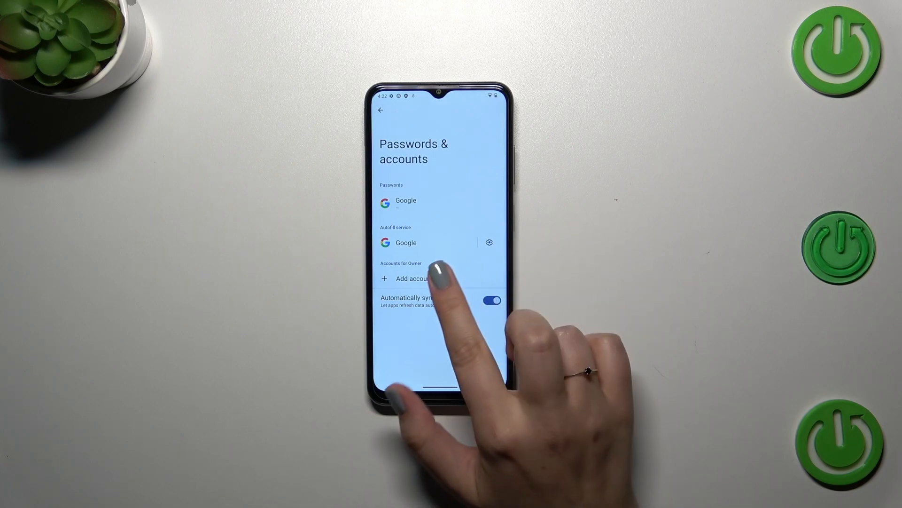
Begin adding a new account, bringing up the Google sign-in screen
left_click(412, 278)
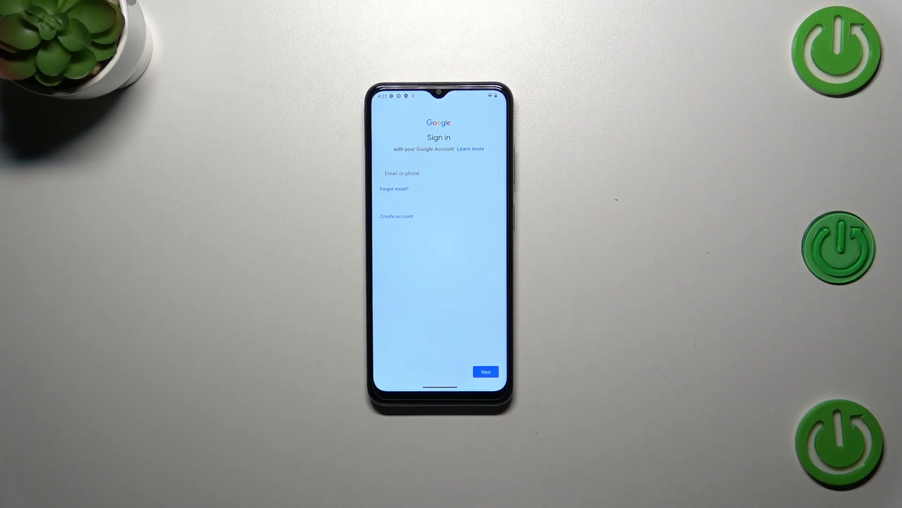
Enter the email address 'etinf' and continue sign-in to the Welcome terms page
left_click(439, 173)
type("hardres")
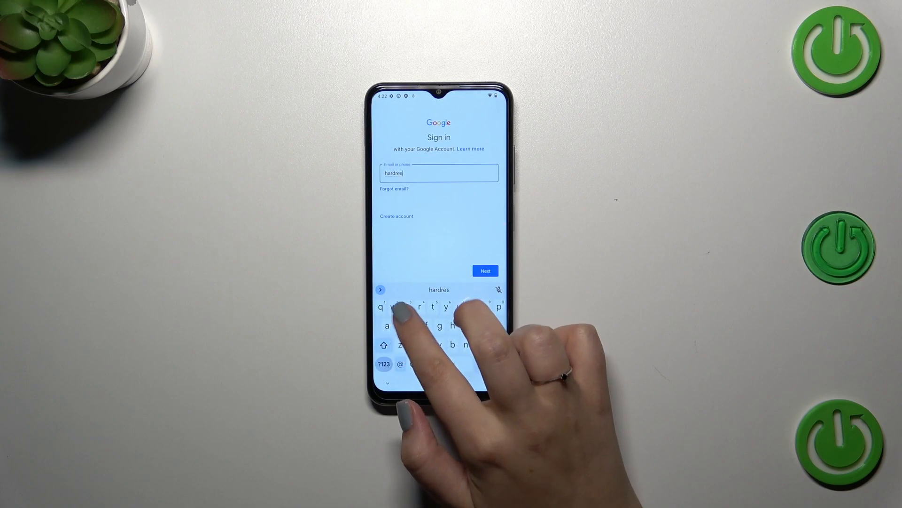
type("etinfofo")
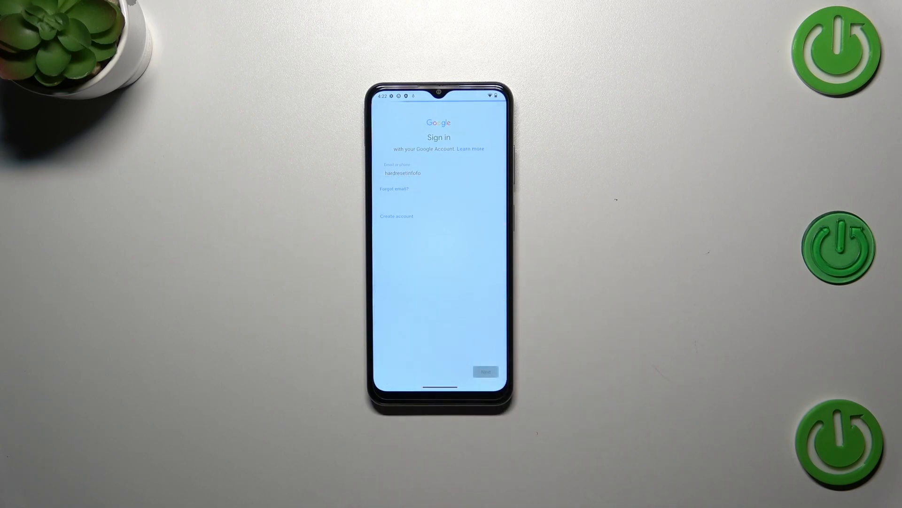
left_click(485, 370)
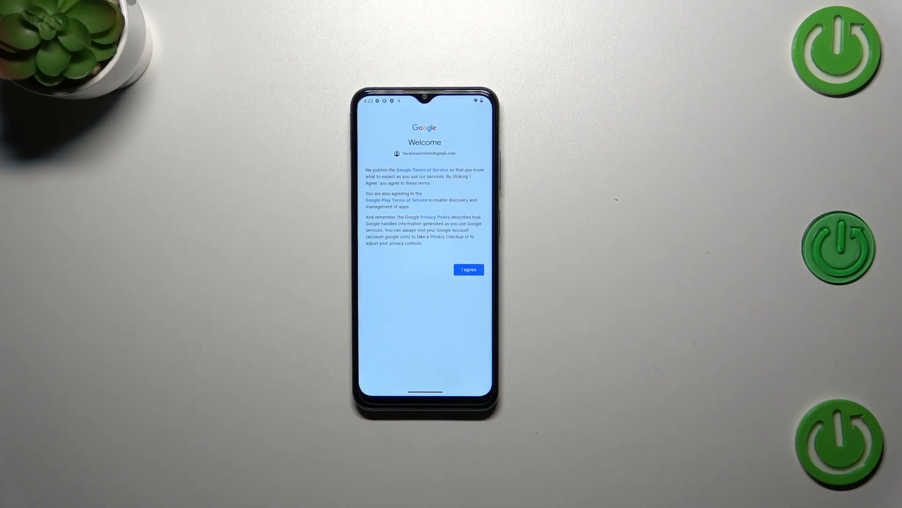
Agree to the Google terms and accept the Google services settings to finish adding the account
left_click(436, 217)
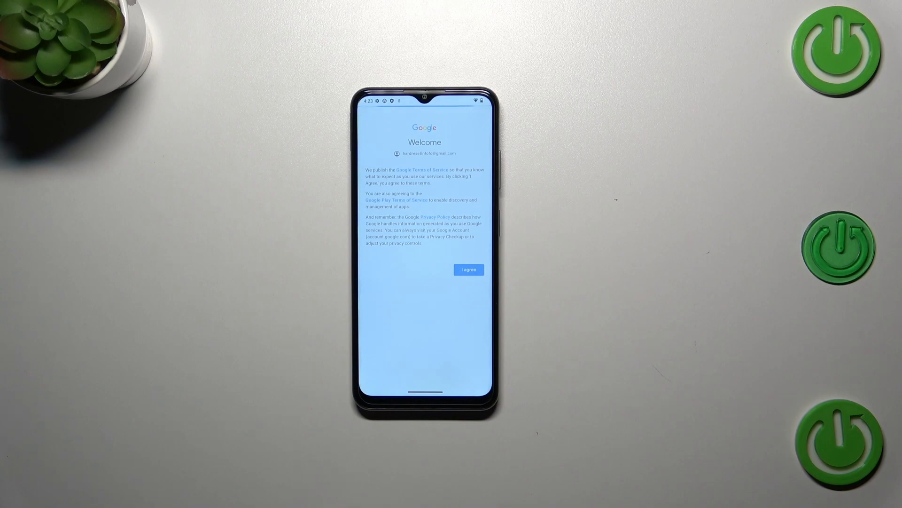
left_click(468, 270)
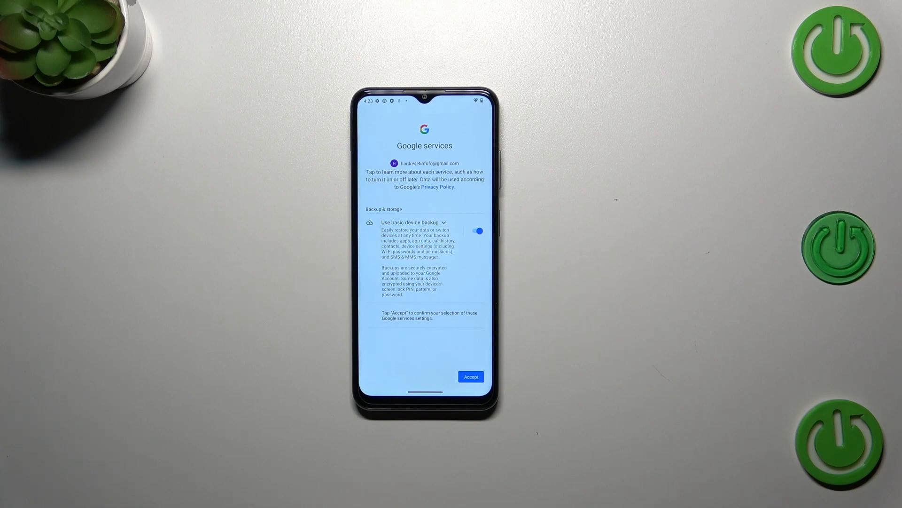
left_click(471, 376)
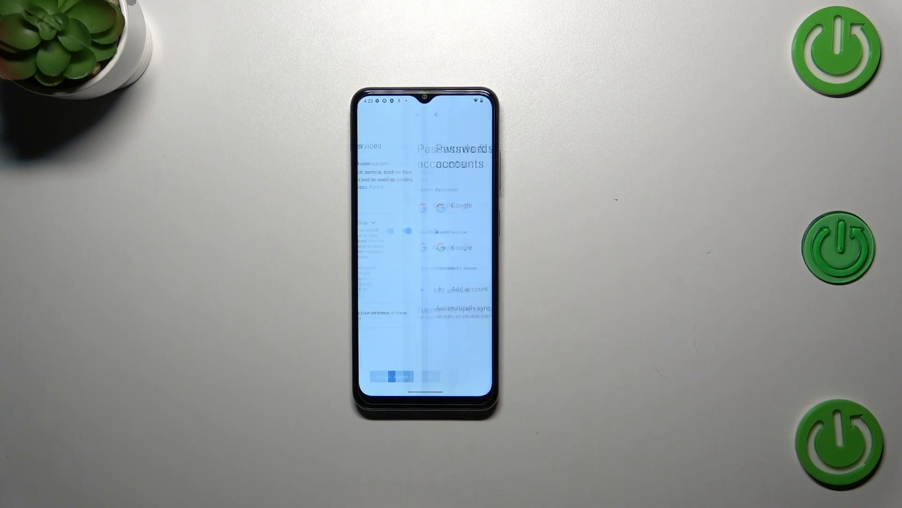